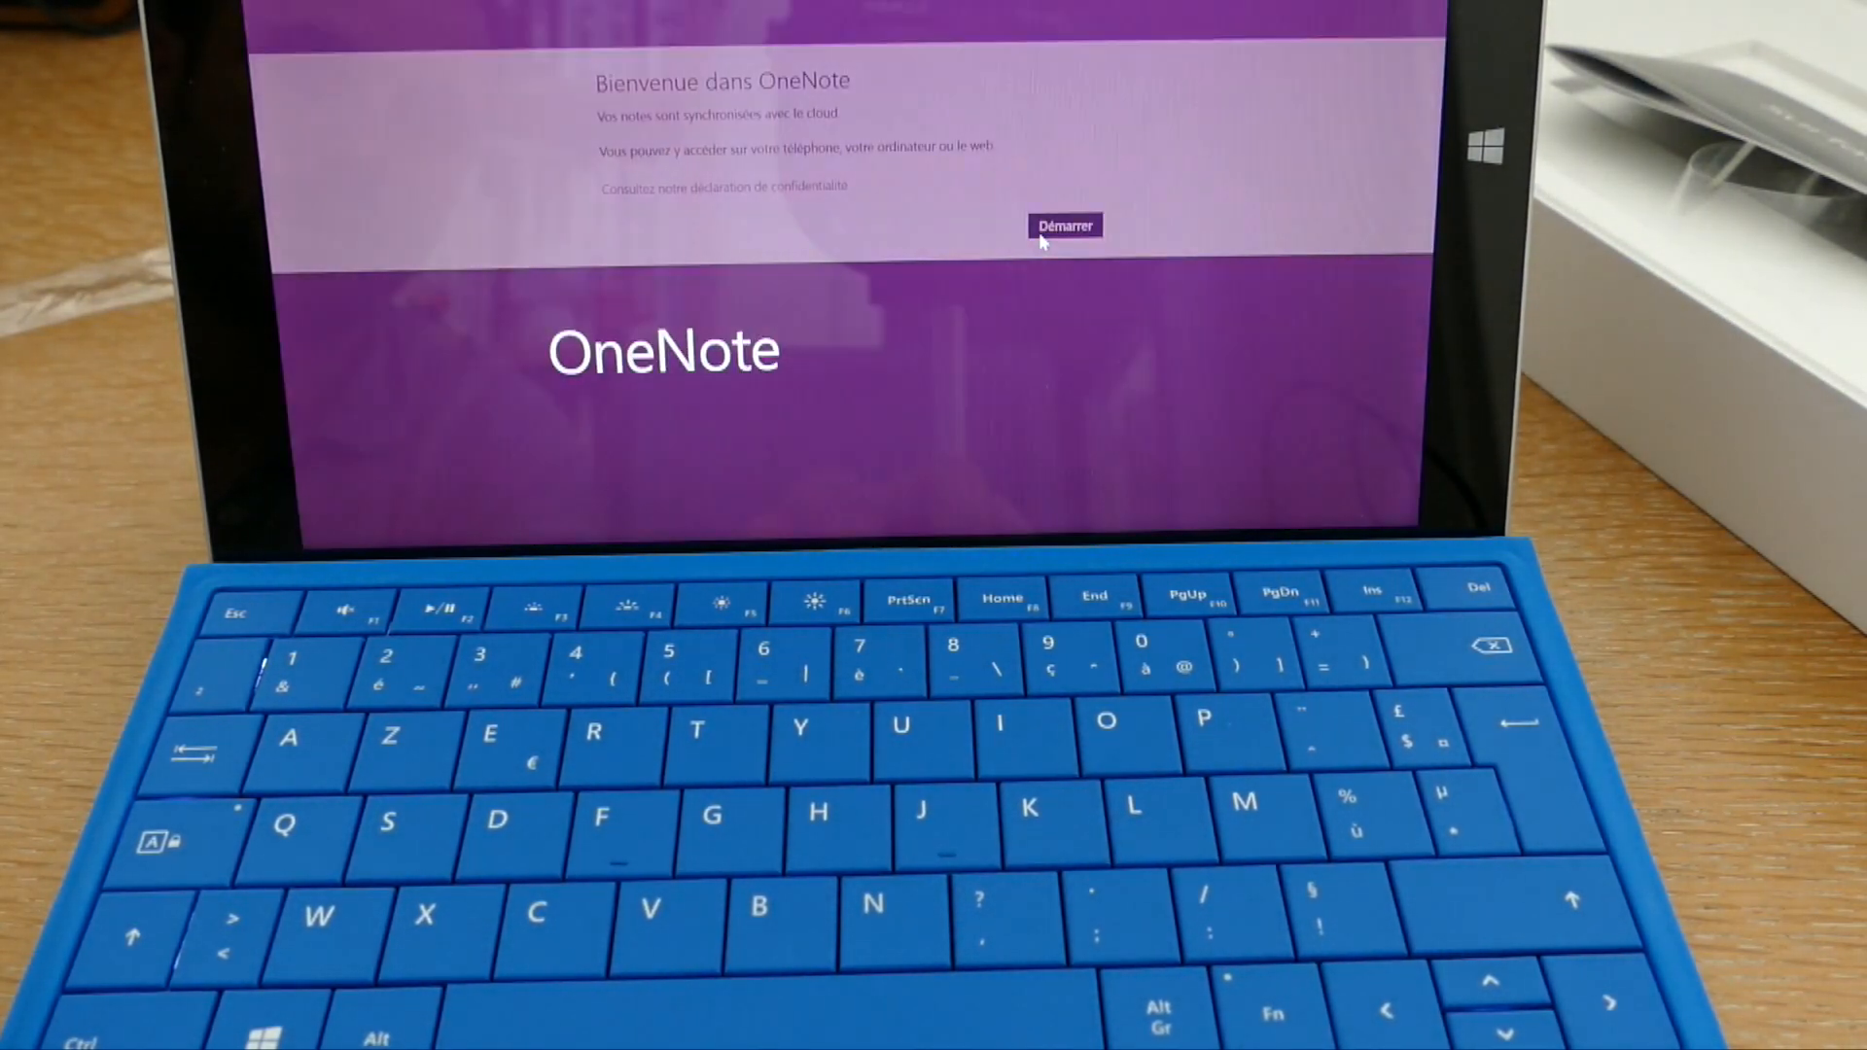
Tap Démarrer to dismiss OneNote's welcome screen.
{"action": "left_click", "coordinate": [1062, 224]}
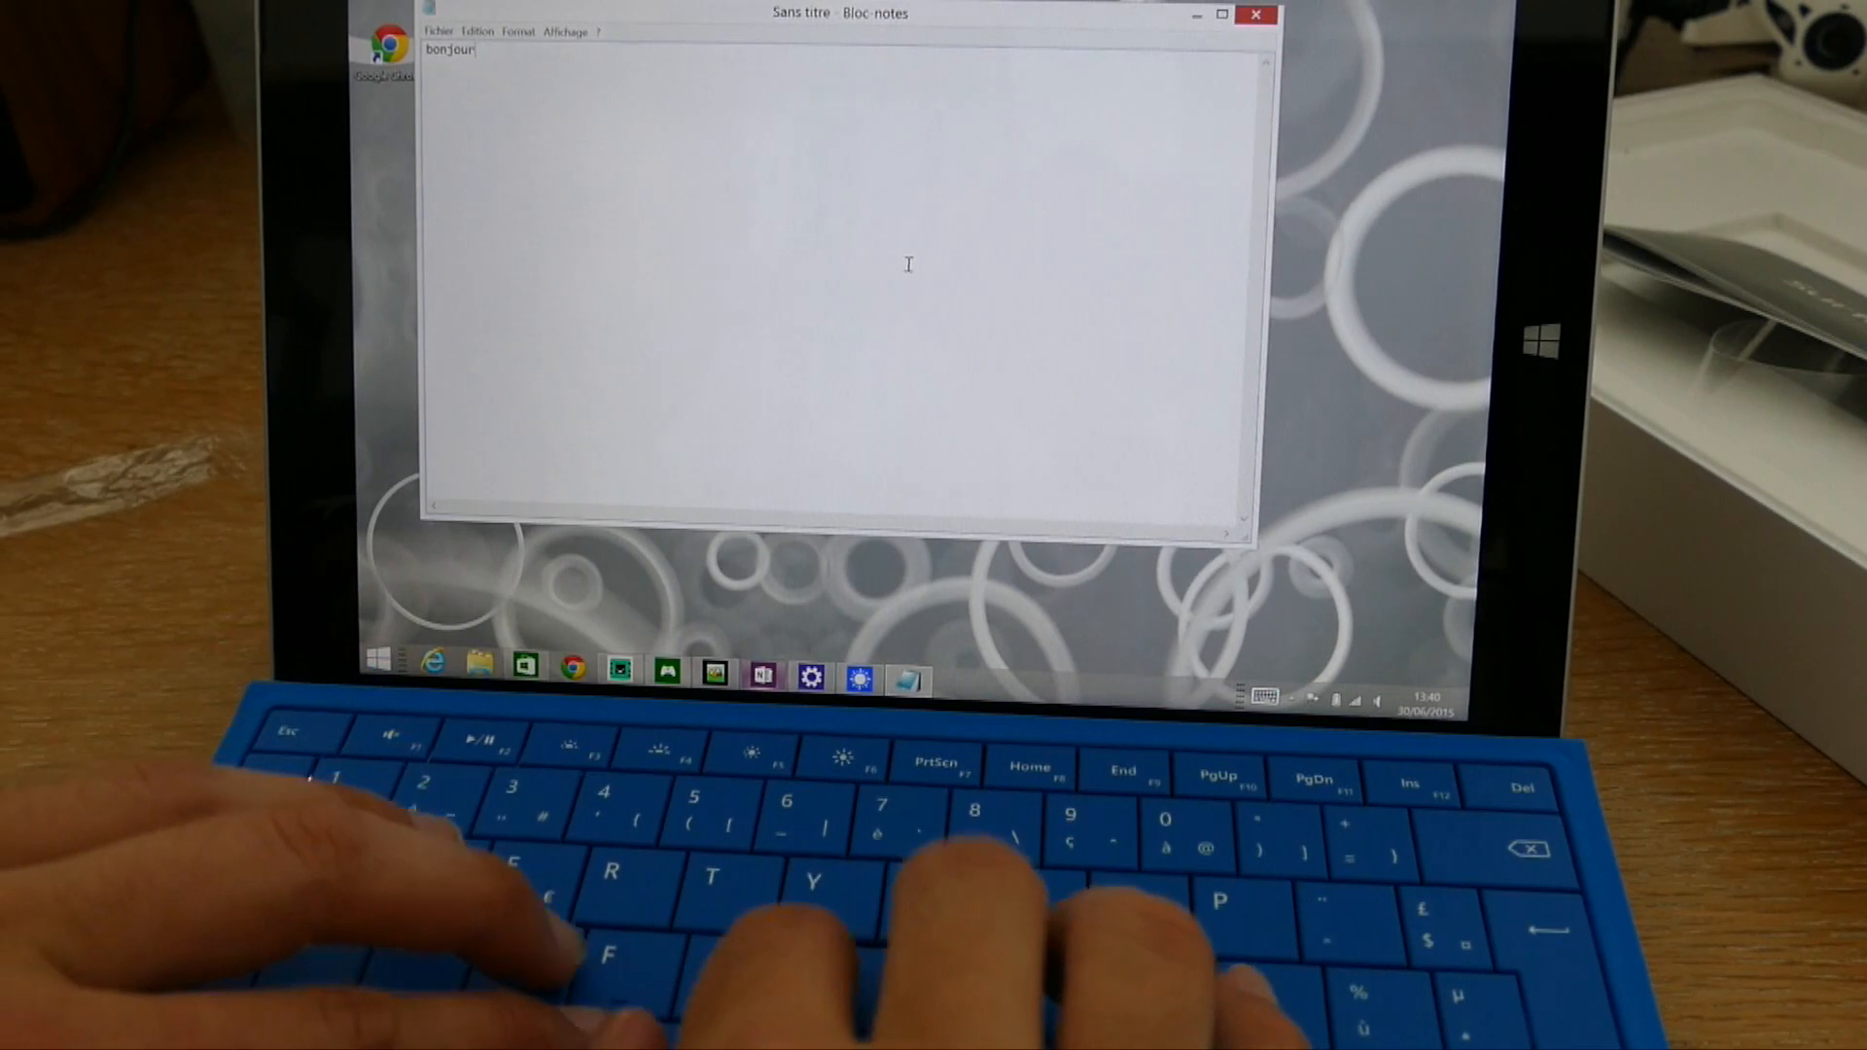
Add random test letters after 'bonjour' in the untitled Notepad note.
{"action": "type", "text": "chjhcdjhsdjh dhujhfdjhdfq"}
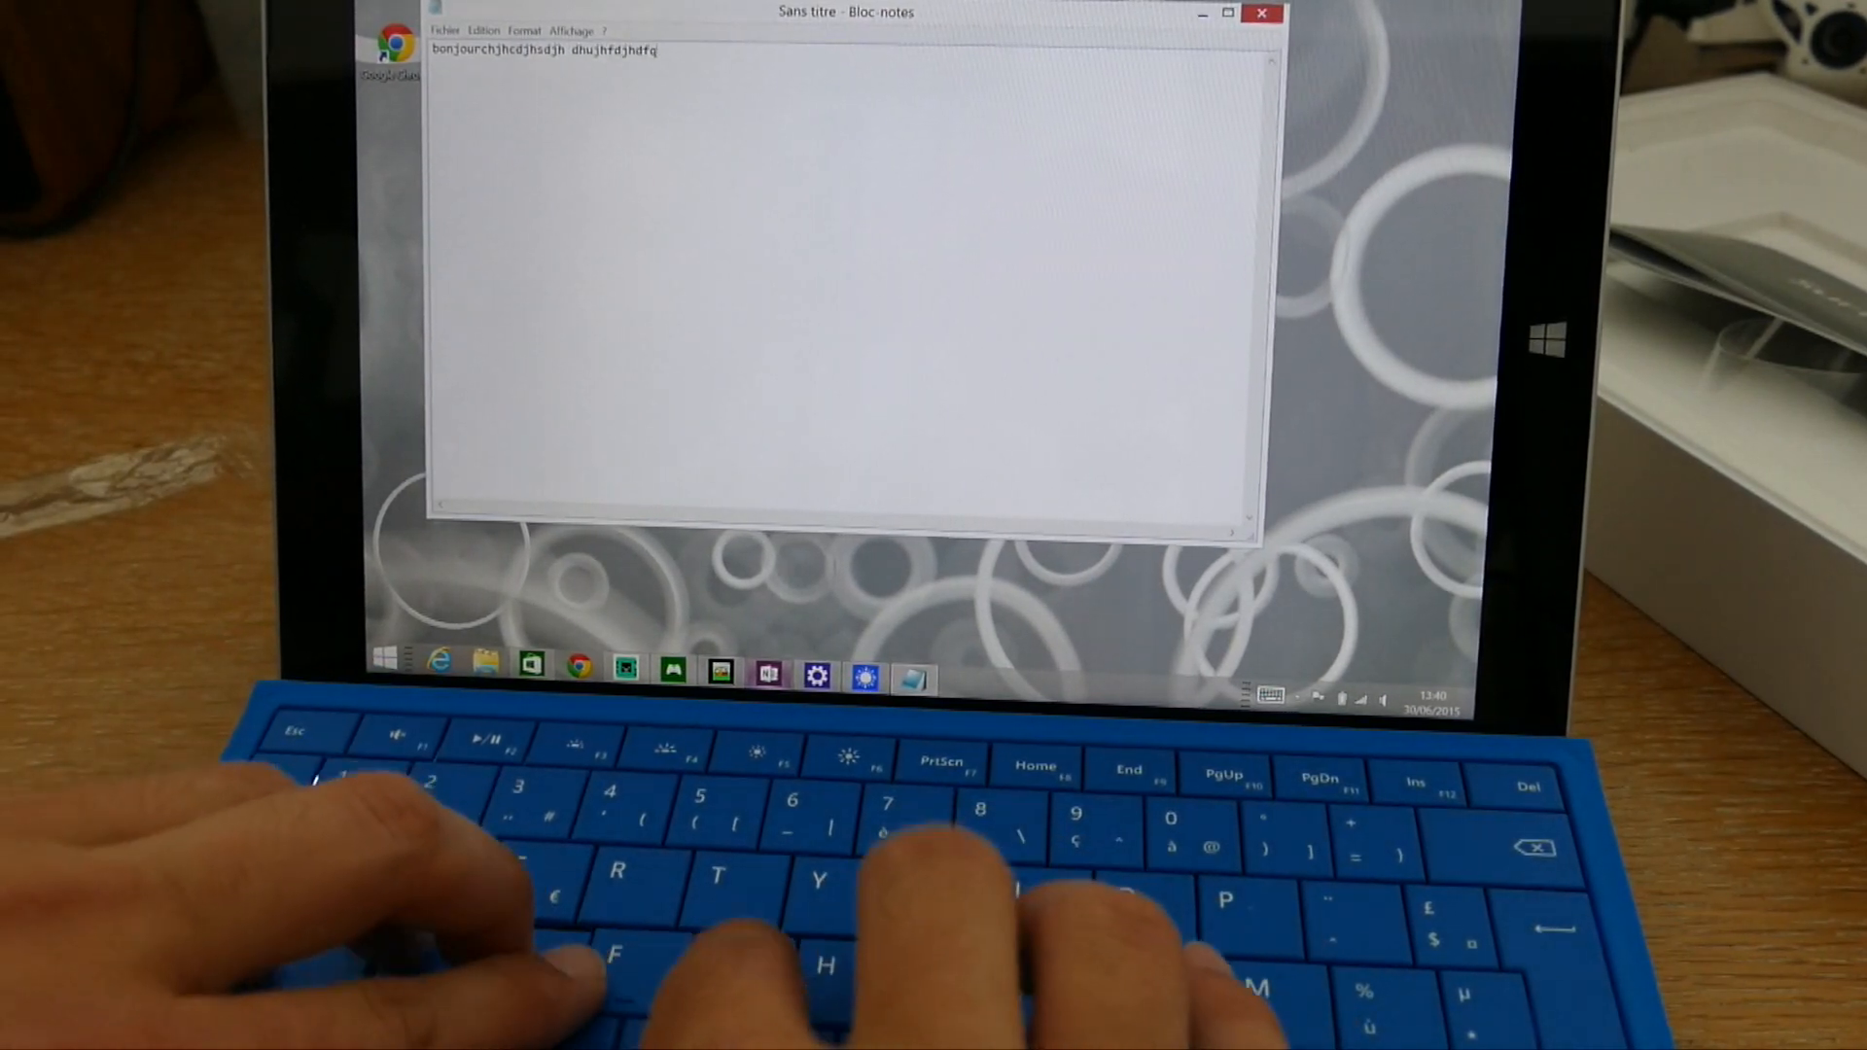
{"action": "type", "text": "sjhgfdhjfdv h"}
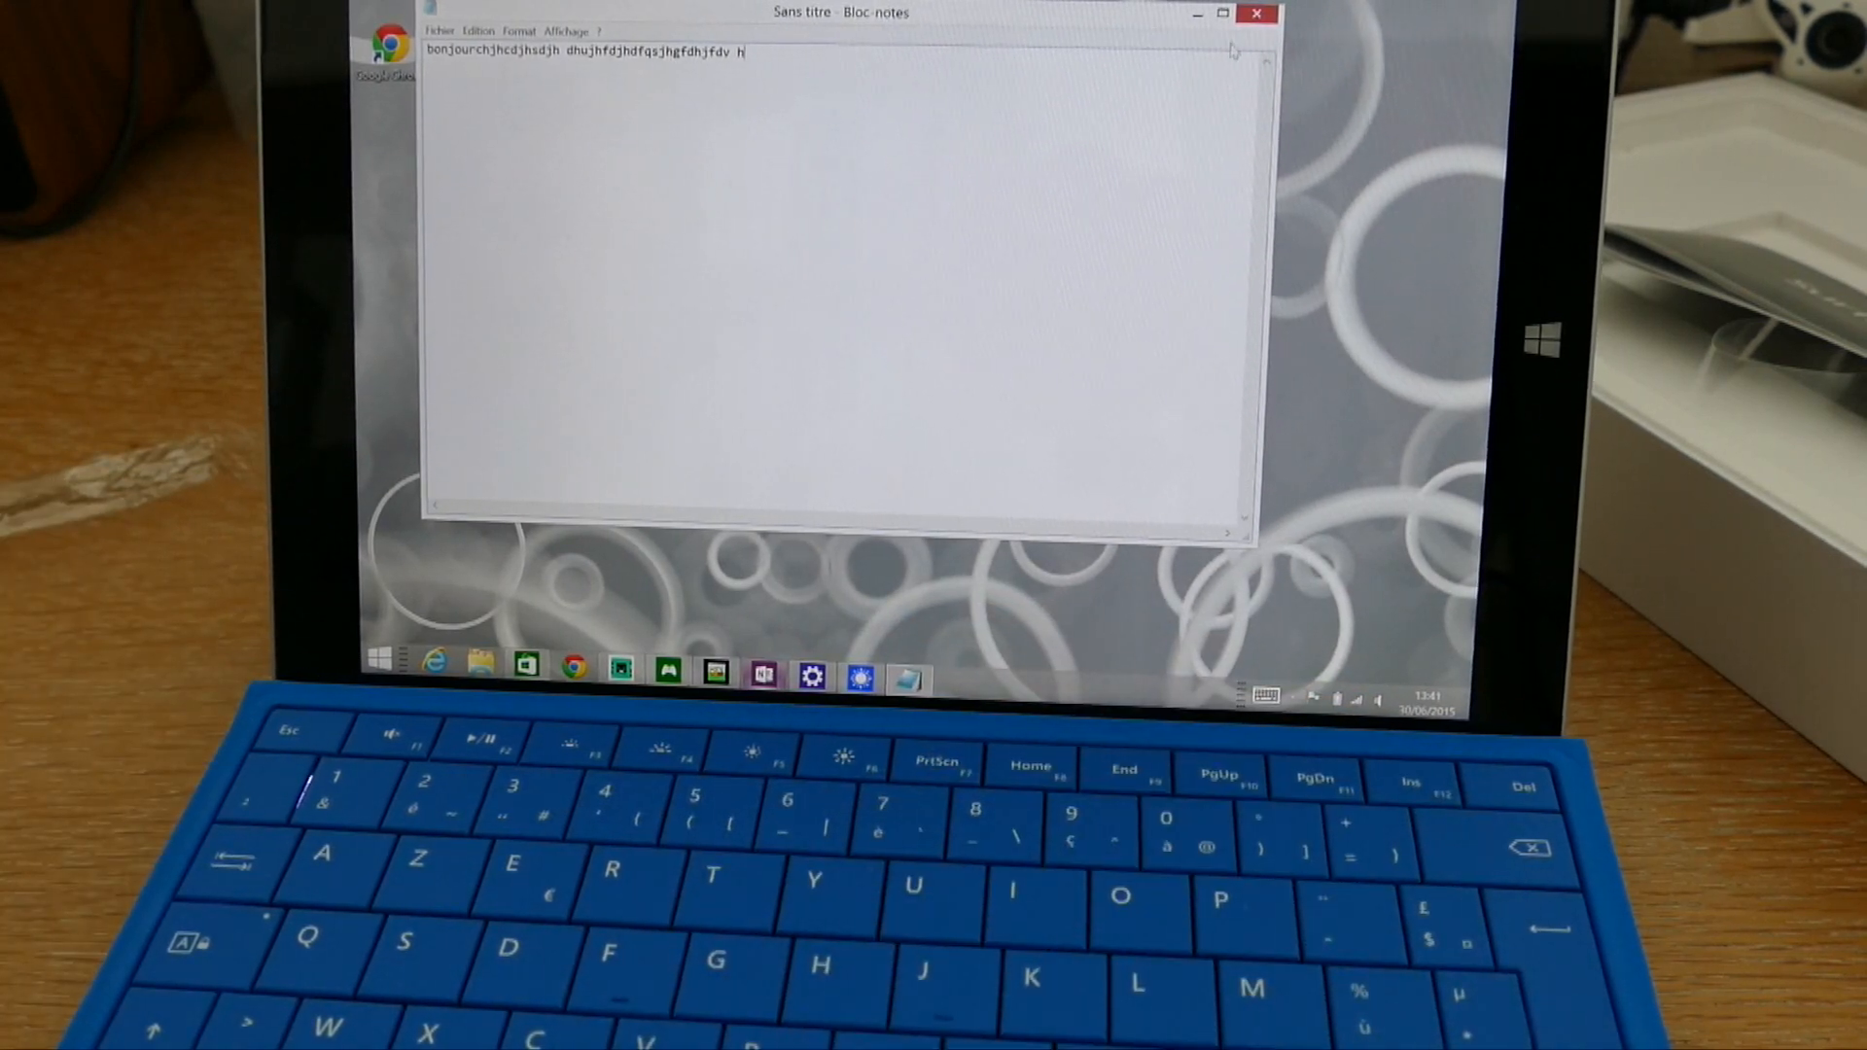
Close Notepad without saving (Ne pas enregistrer) and return to OneNote.
{"action": "left_click", "coordinate": [1257, 13]}
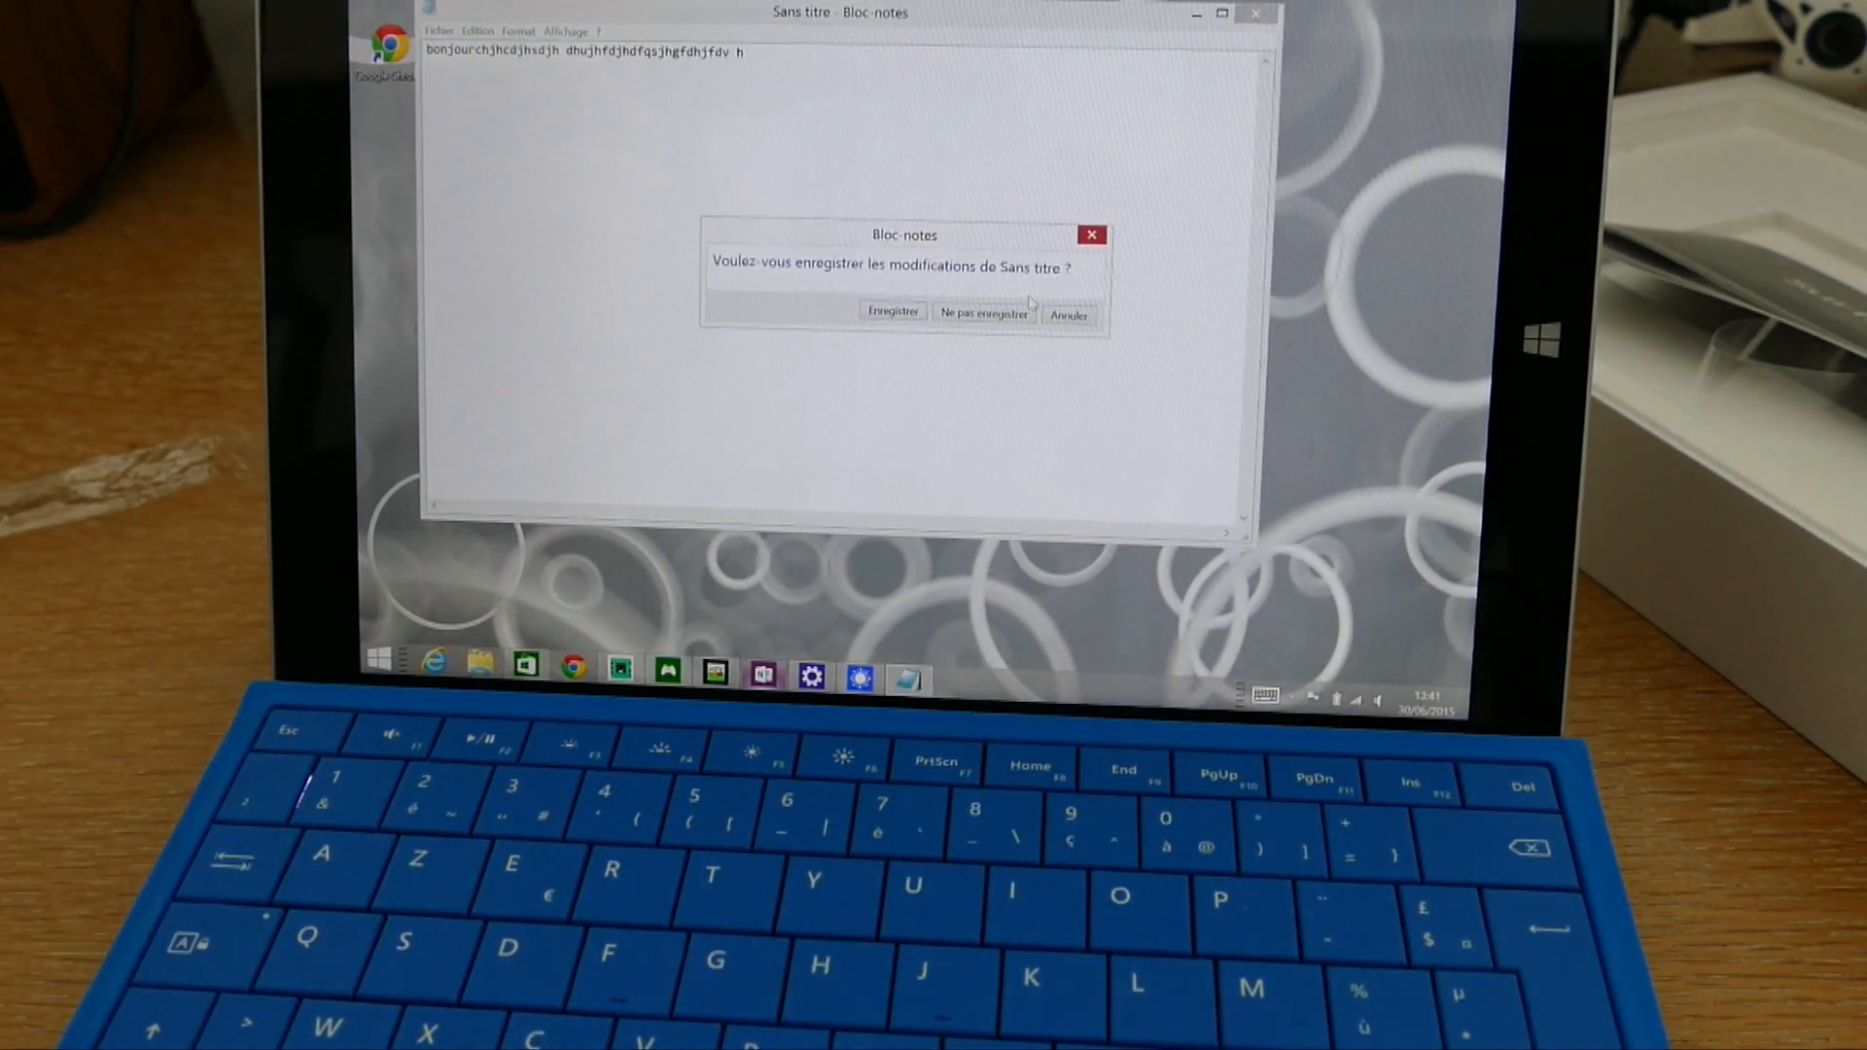
{"action": "left_click", "coordinate": [983, 314]}
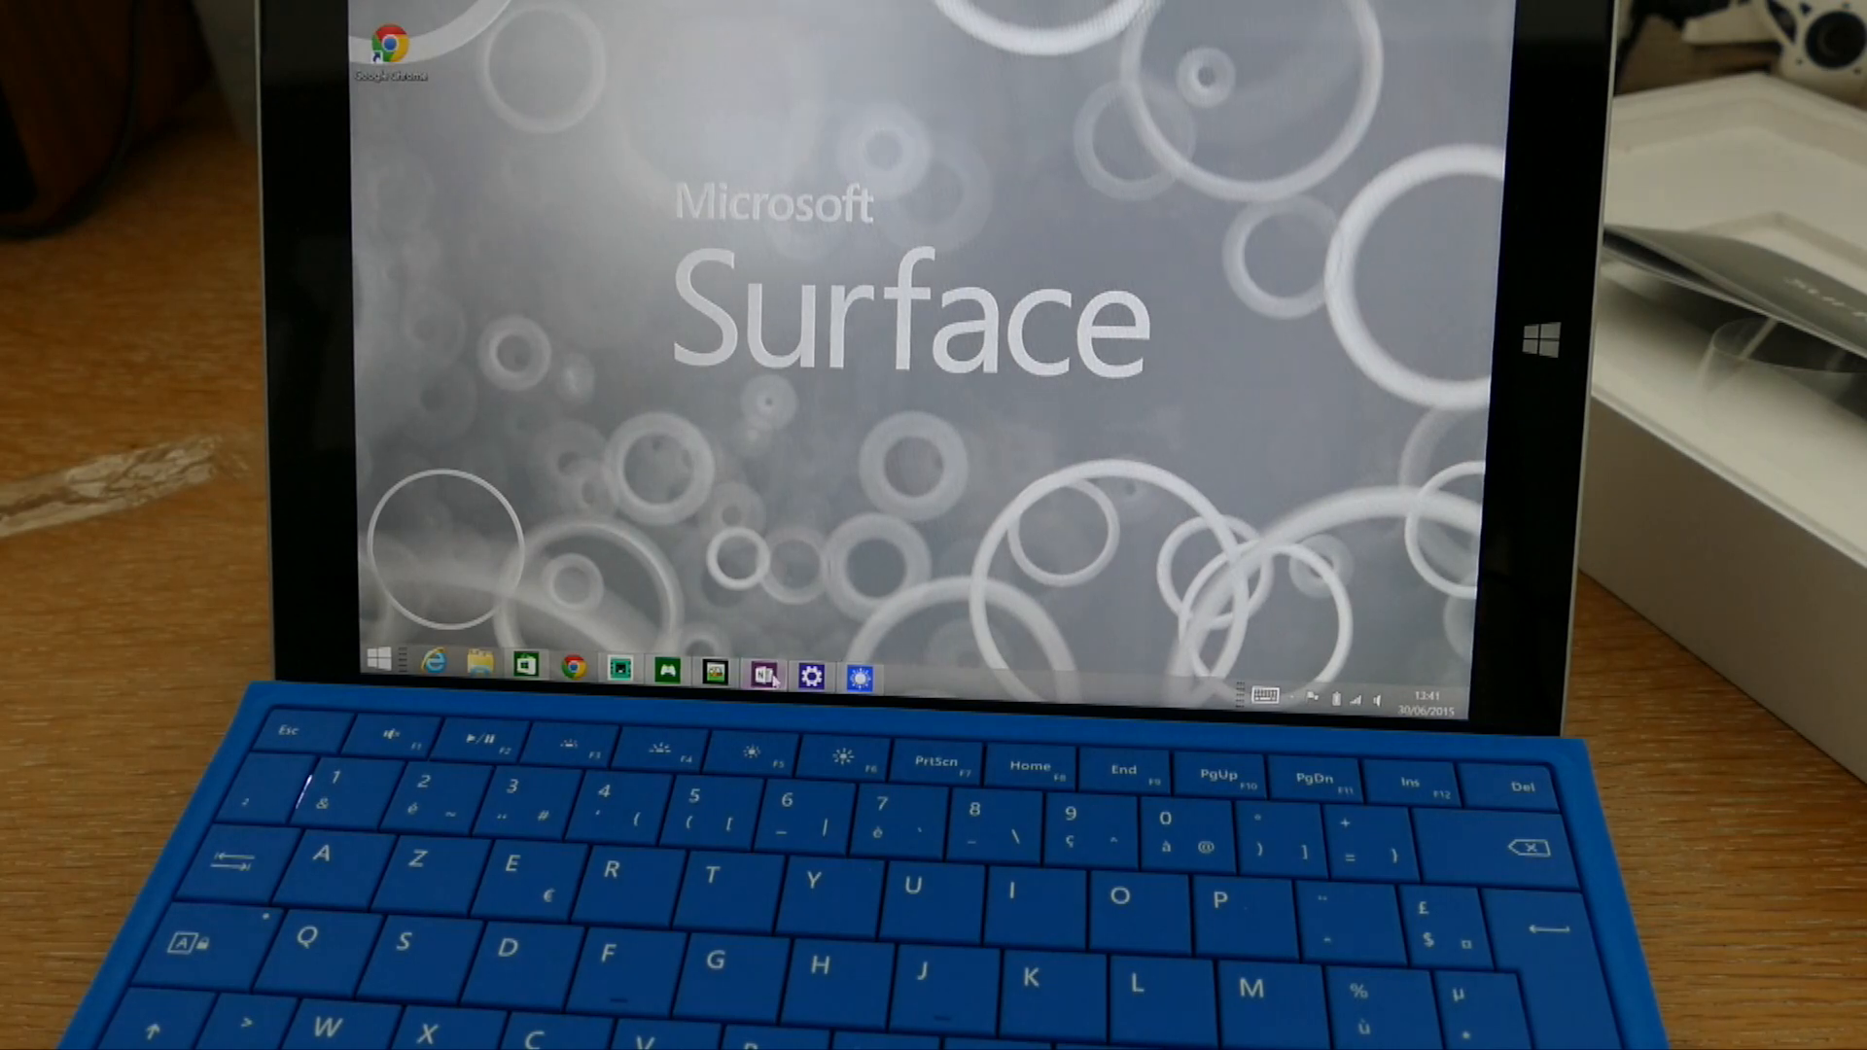
{"action": "left_click", "coordinate": [765, 673]}
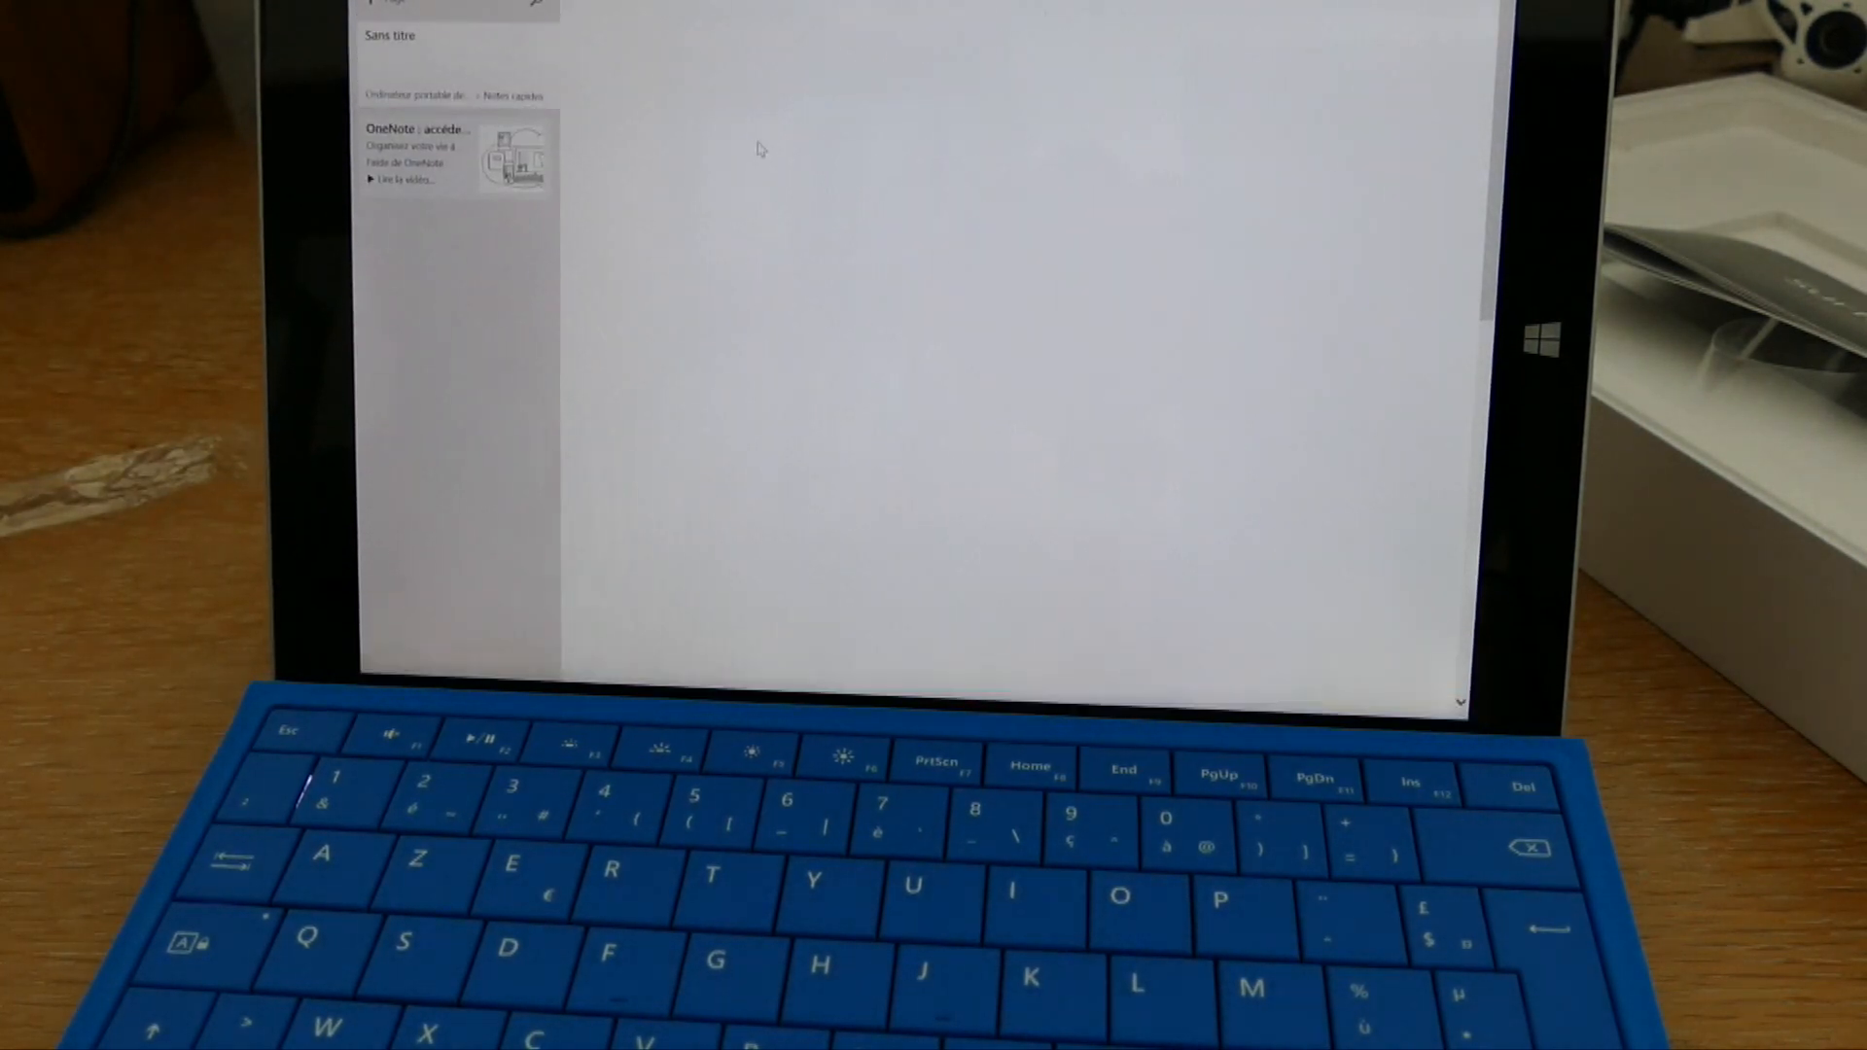
Type 'hgehf' on the page and set the stylus up as a 1-button pen.
{"action": "type", "text": "hgehf"}
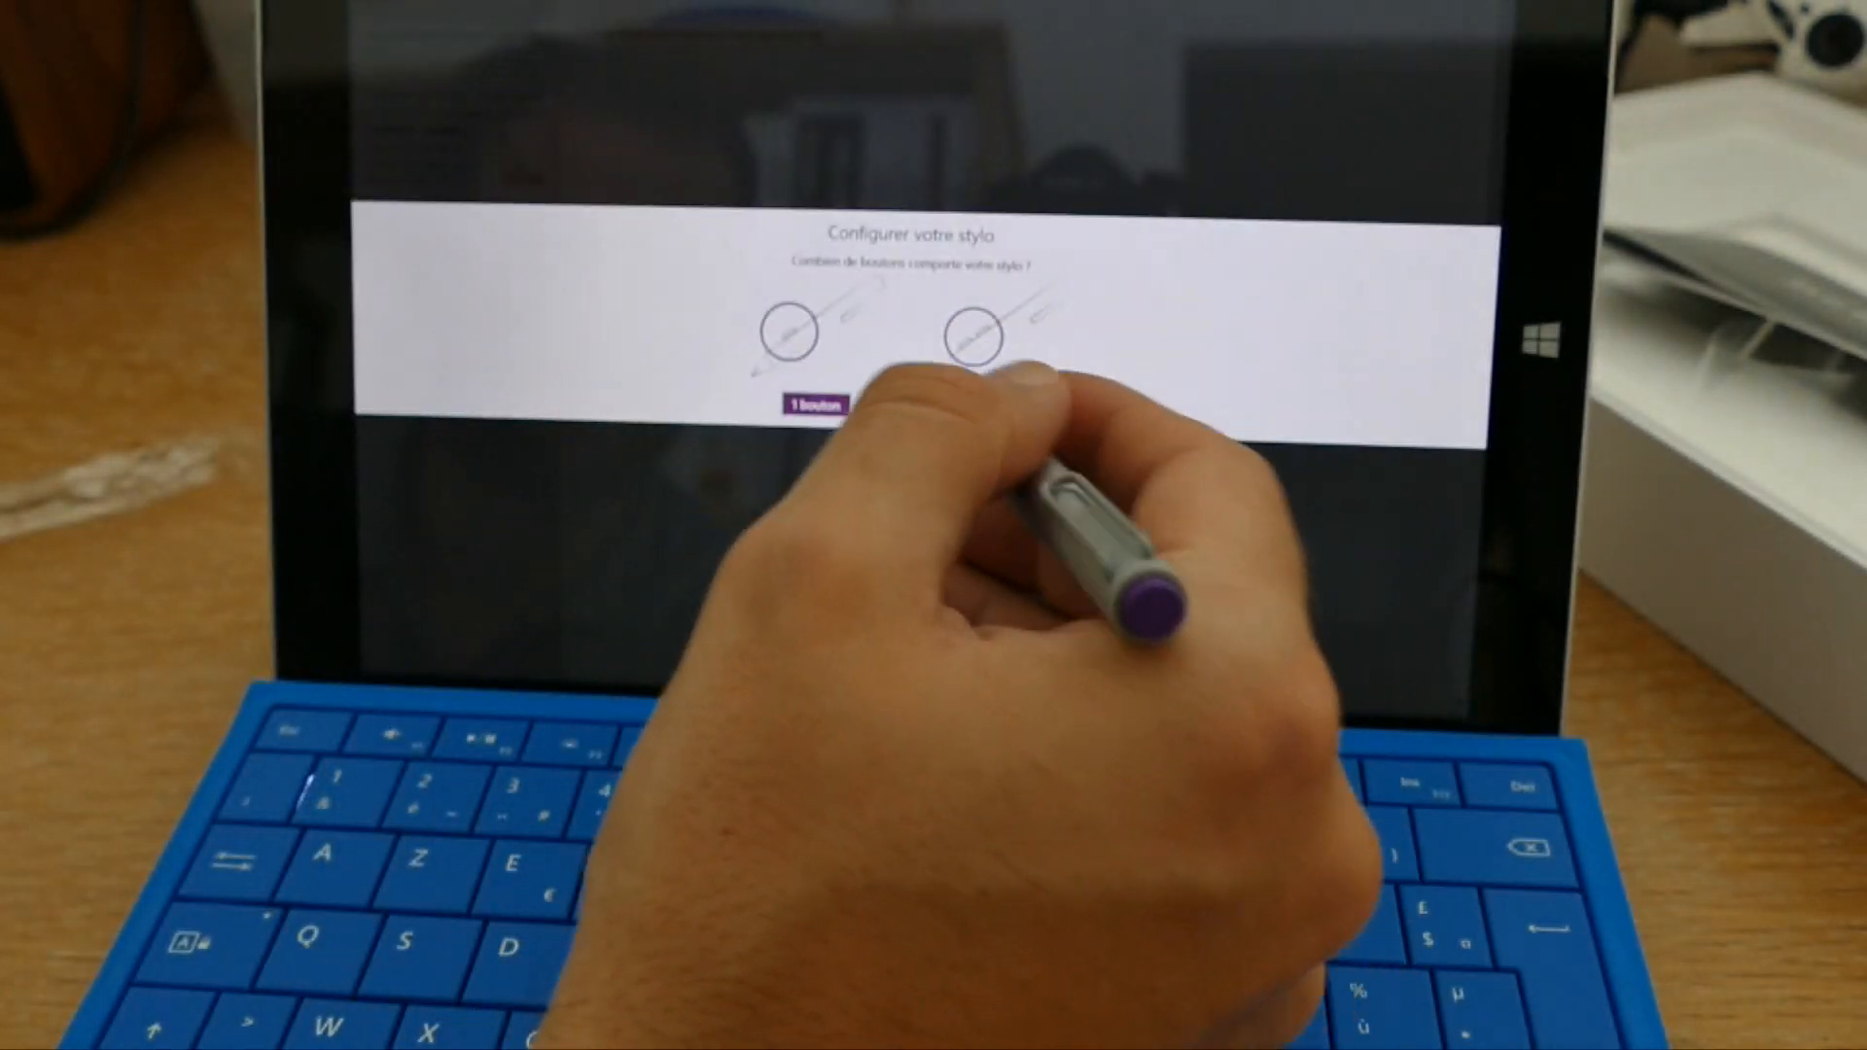
{"action": "left_click", "coordinate": [817, 400]}
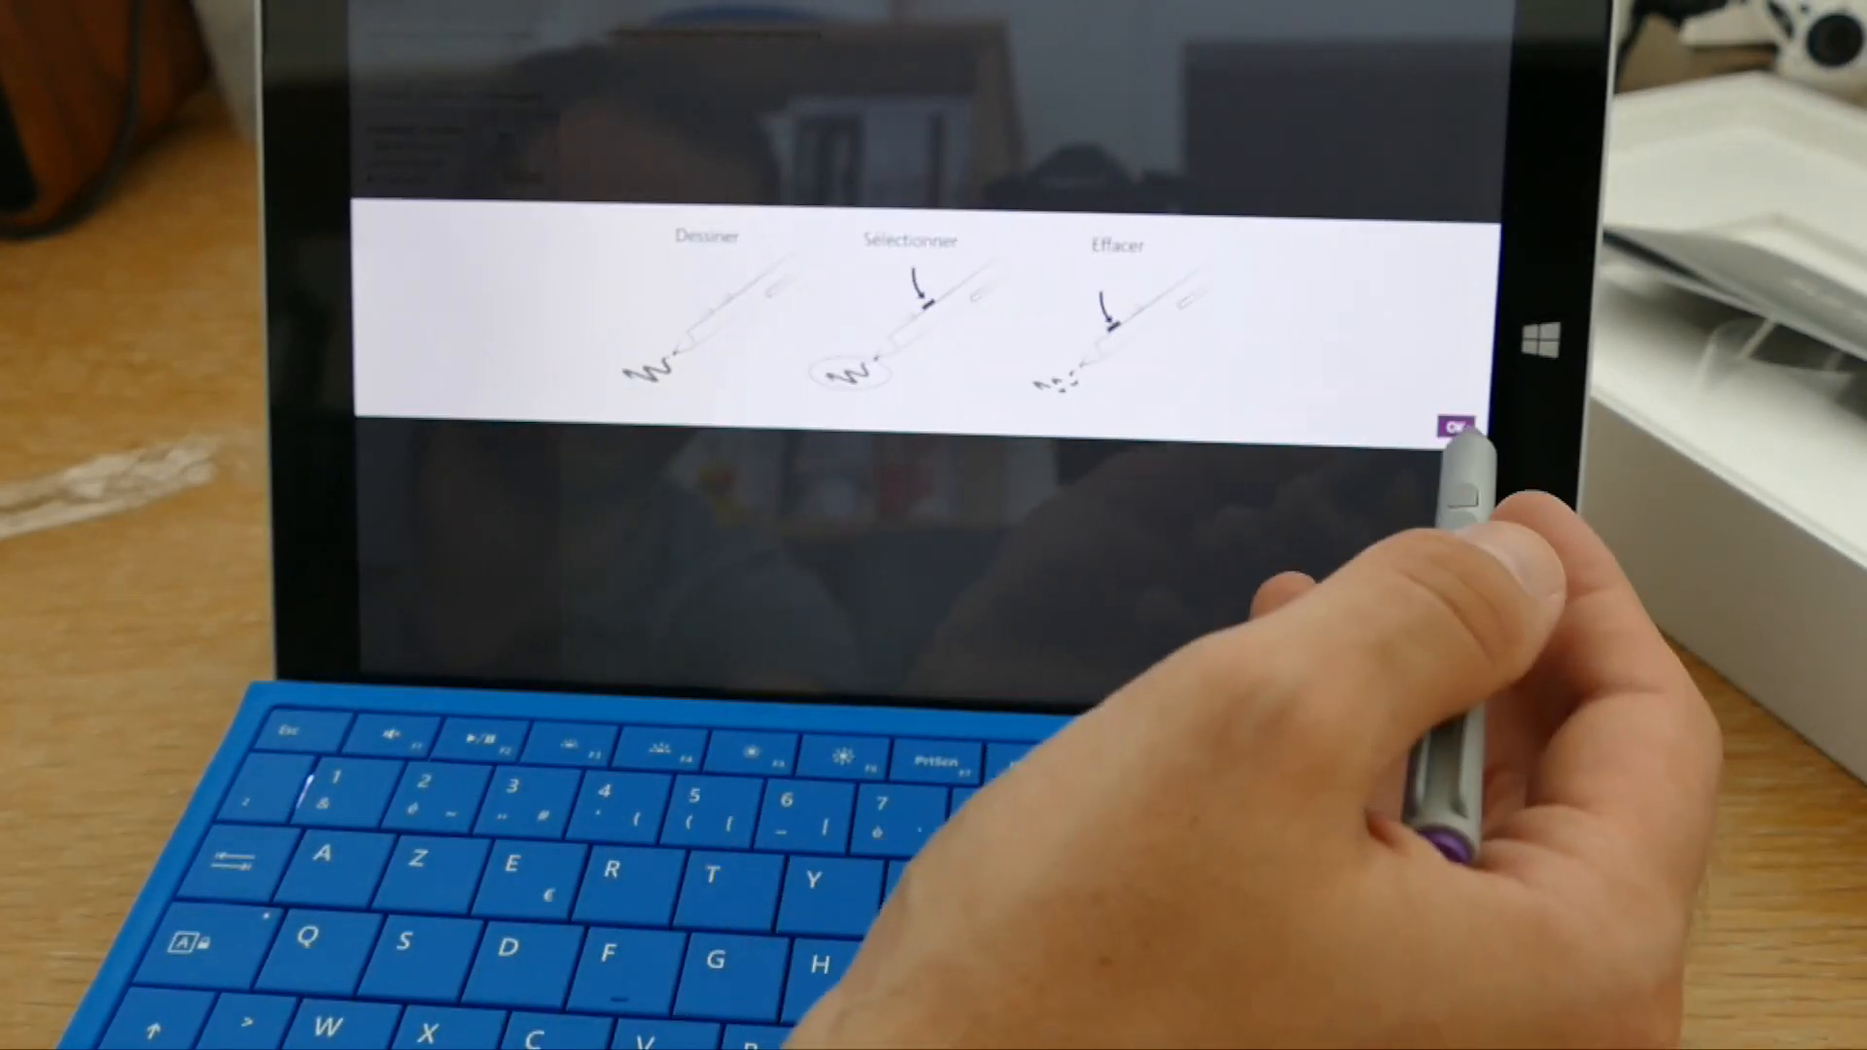
{"action": "left_click", "coordinate": [1454, 425]}
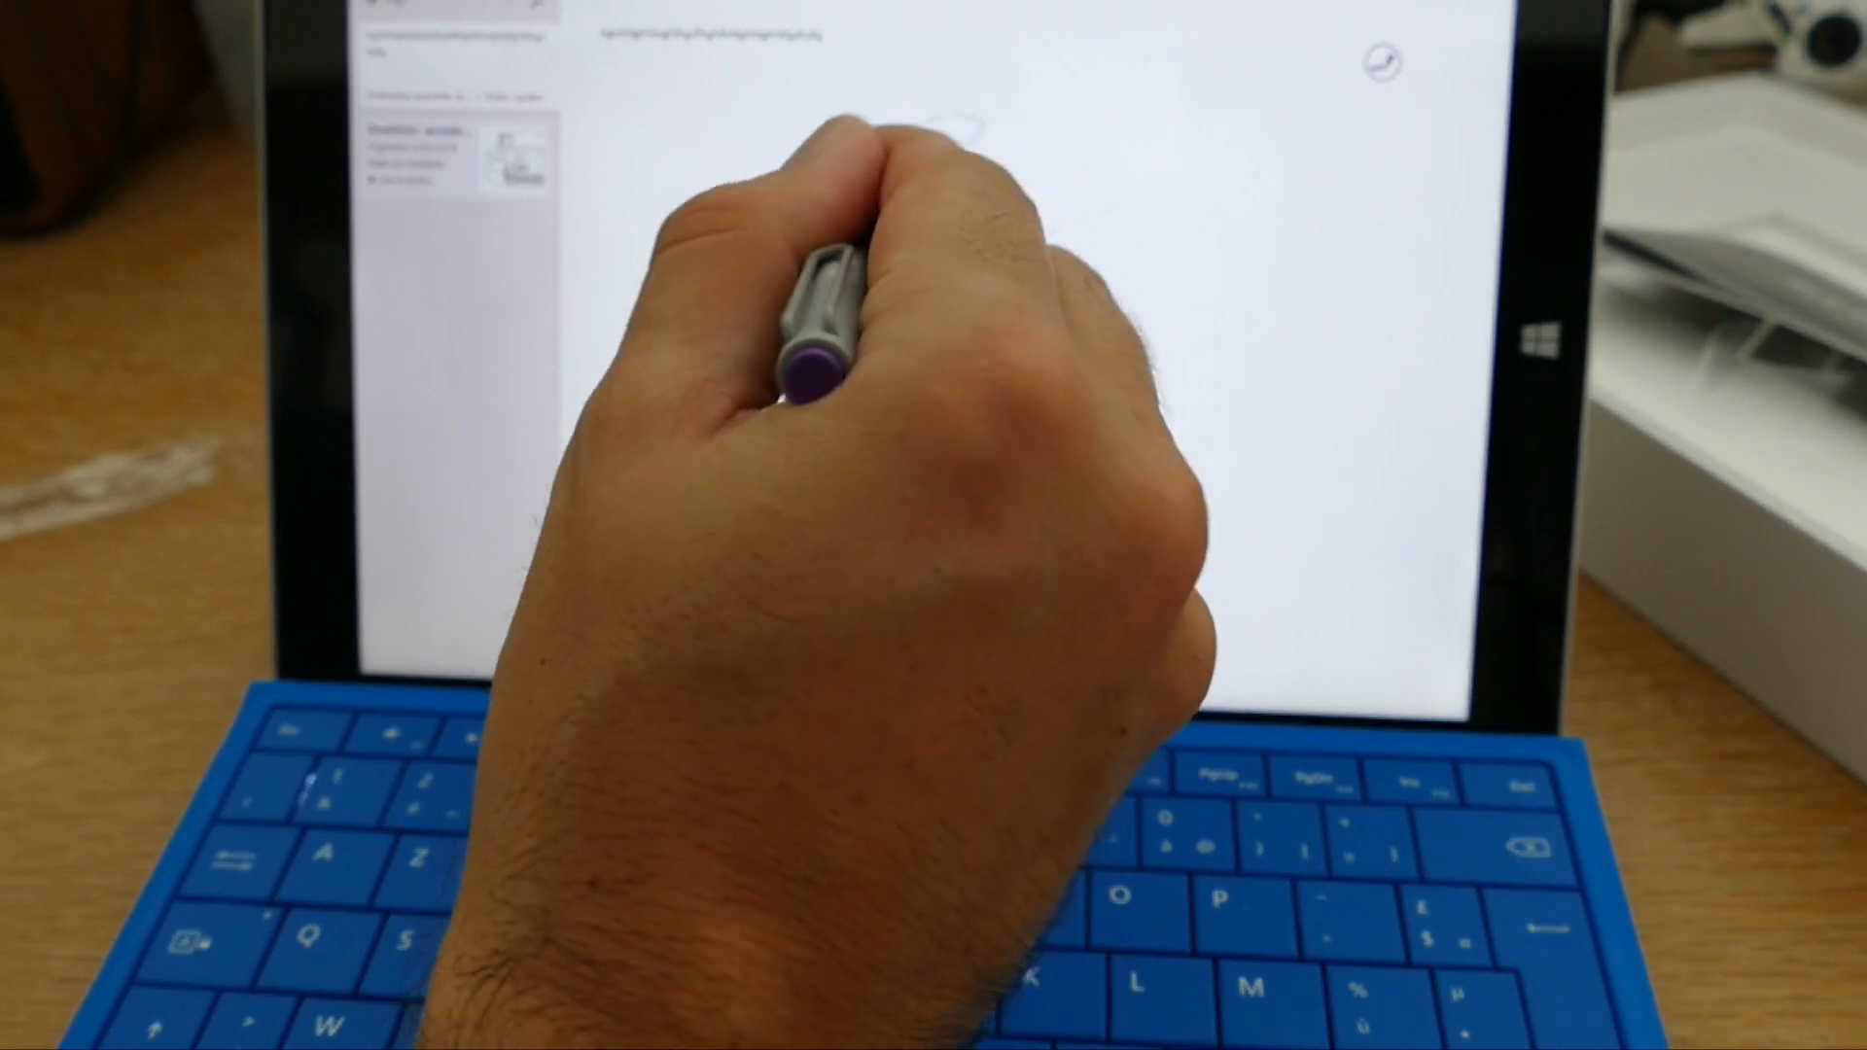
Draw a pen stroke on the OneNote page.
{"action": "left_click_drag", "start_coordinate": [940, 125], "coordinate": [940, 131]}
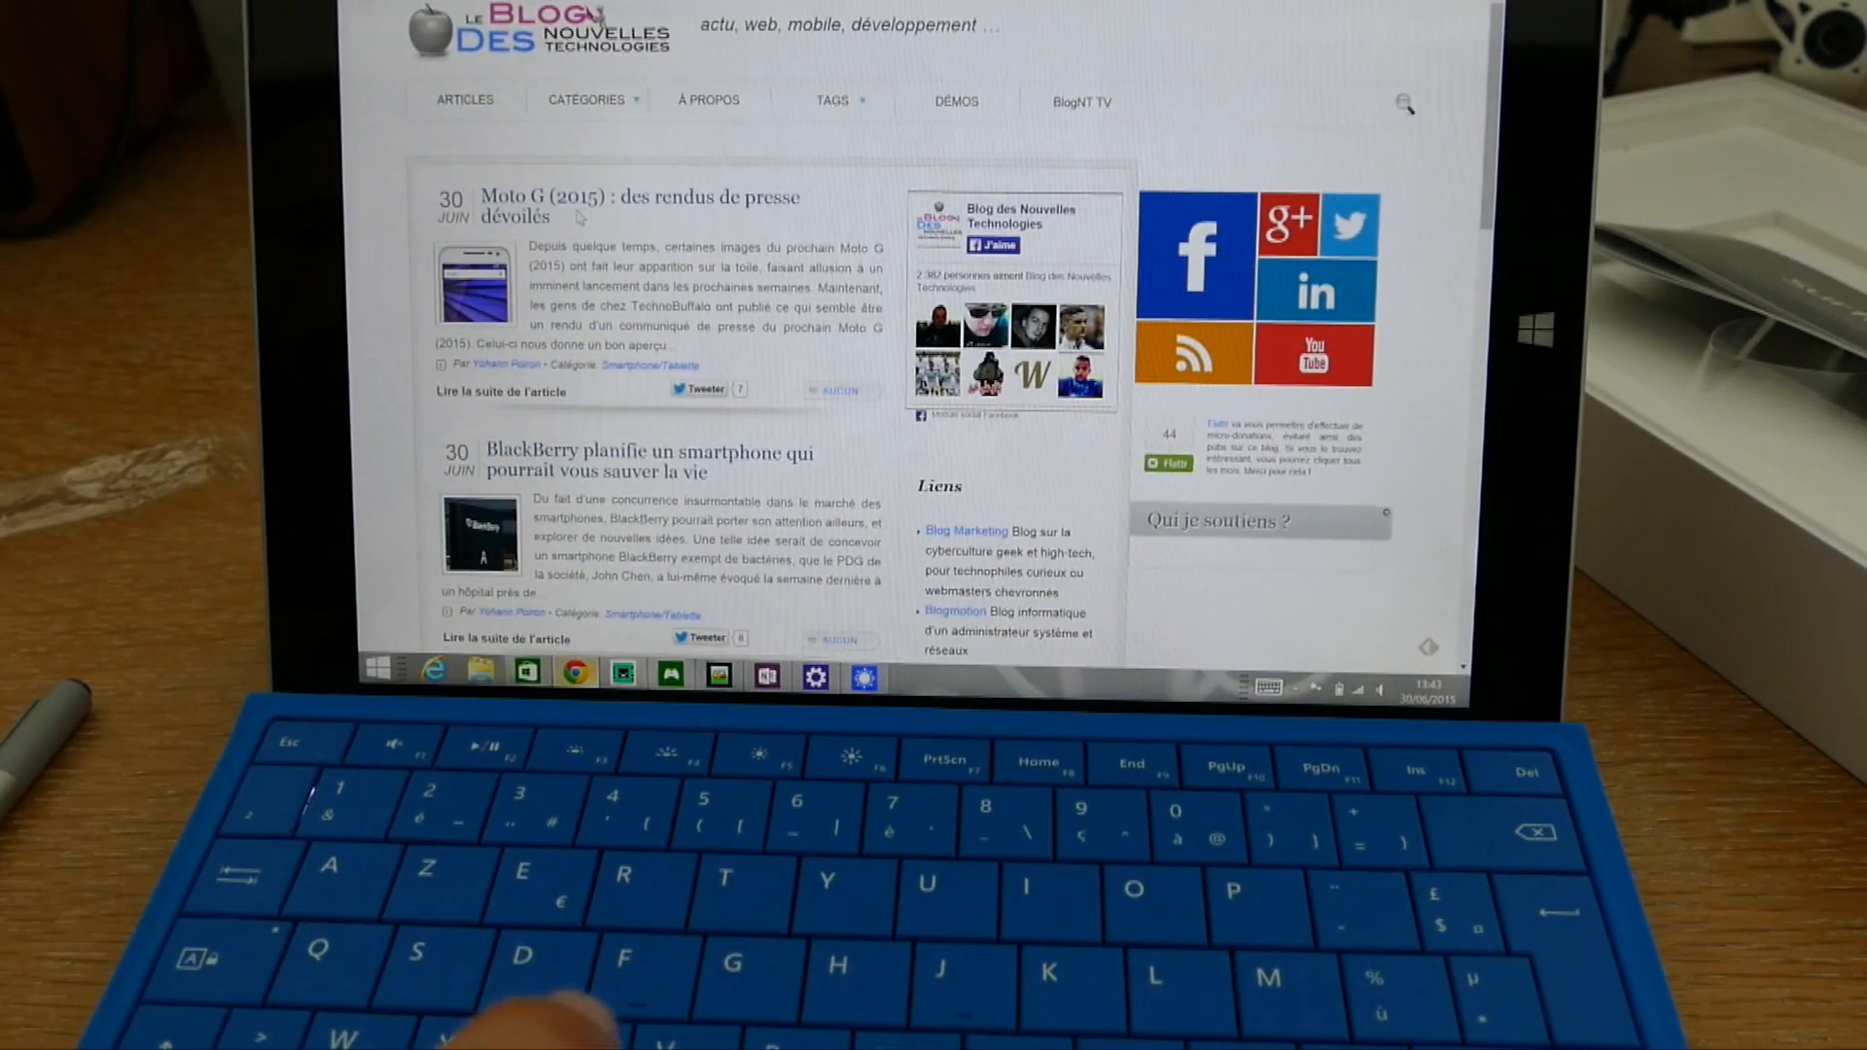
Open the Moto G (2015) article on the tech blog.
{"action": "left_click", "coordinate": [587, 101]}
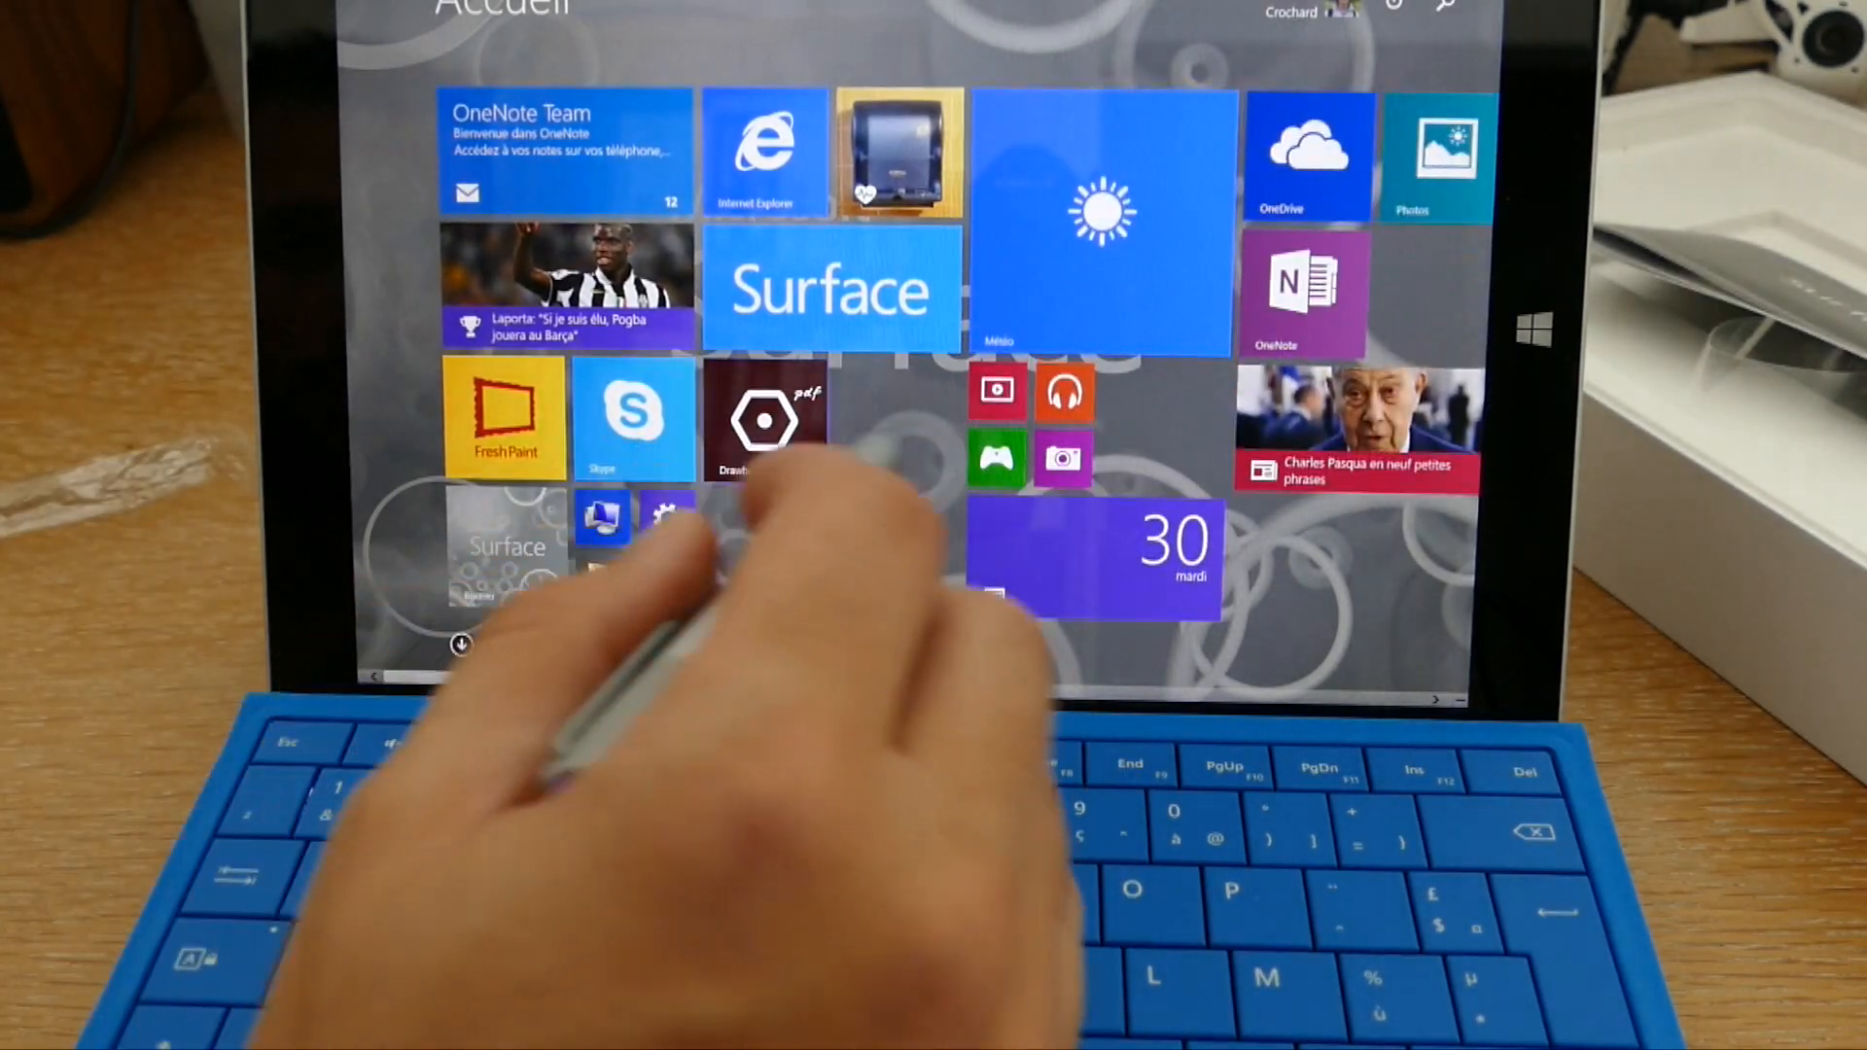
Scroll right through the Start screen tiles toward Flappy Bird.
{"action": "scroll", "scroll_direction": "right", "scroll_amount": 3}
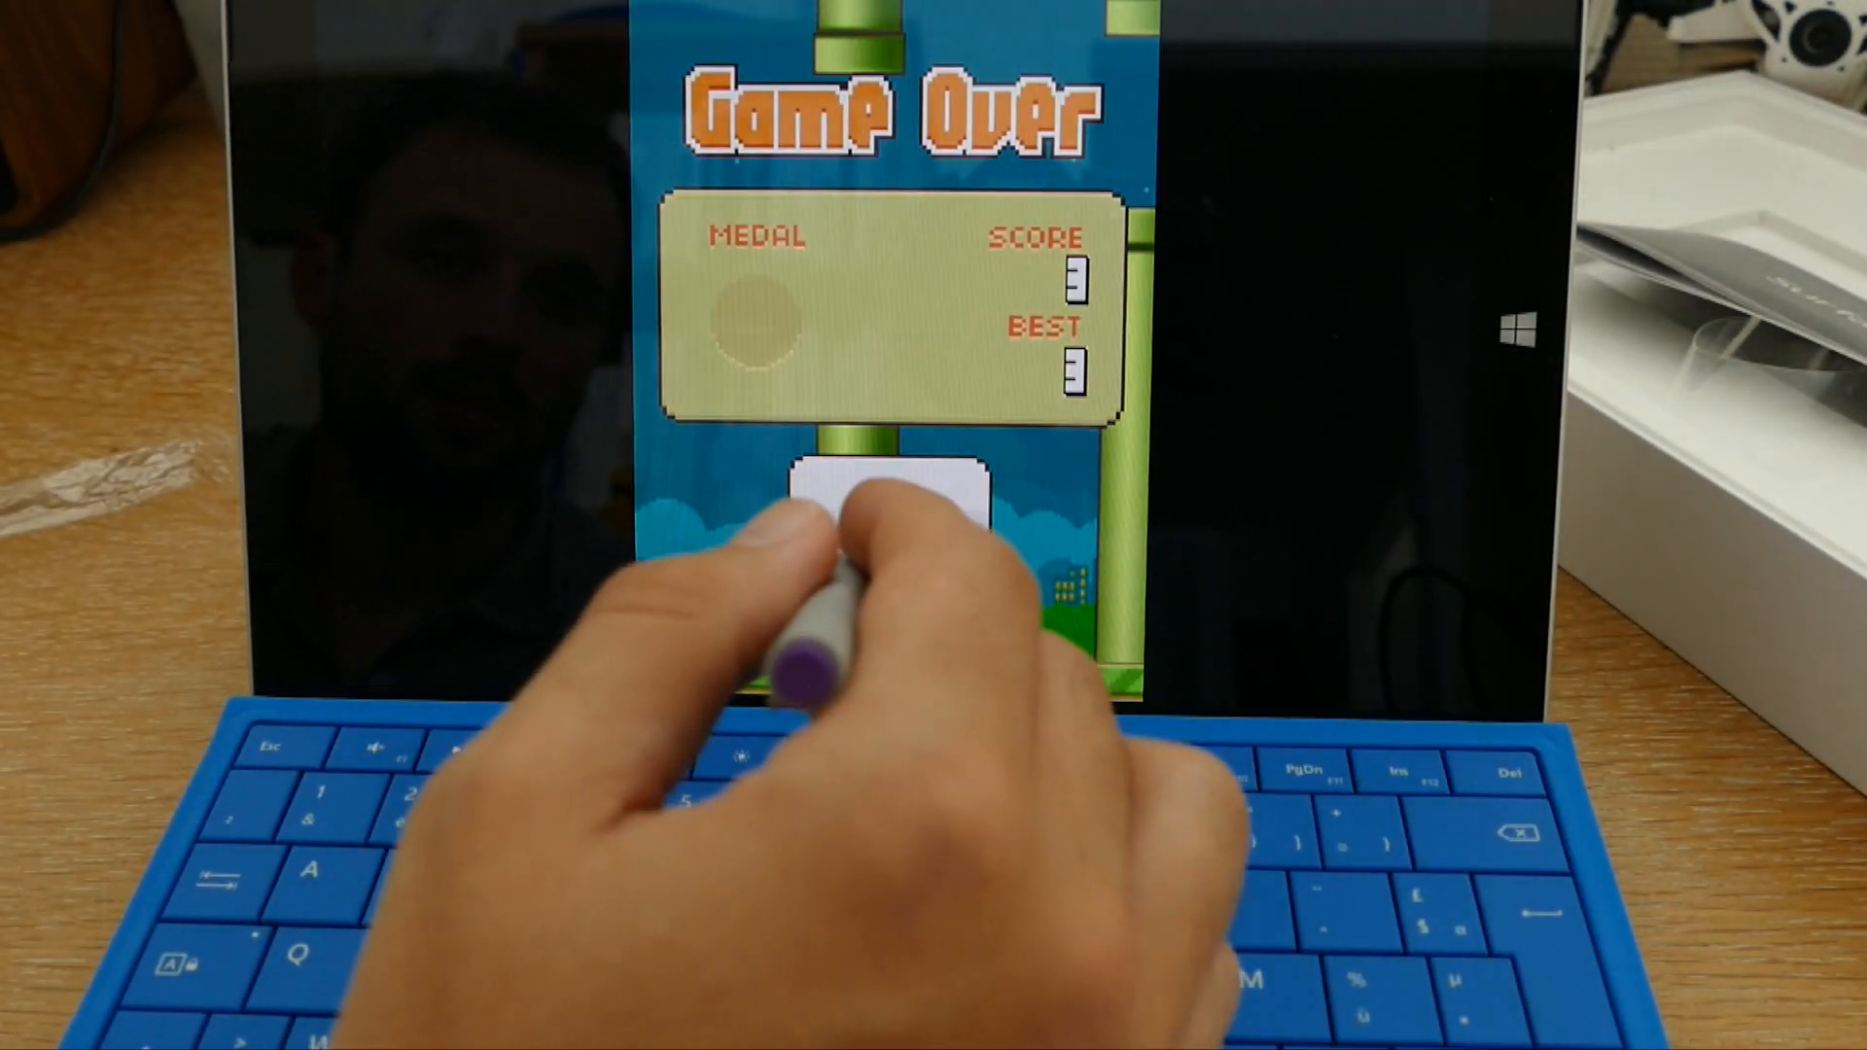
Start a new Flappy Bird round from Game Over and flap the bird.
{"action": "left_click", "coordinate": [887, 494]}
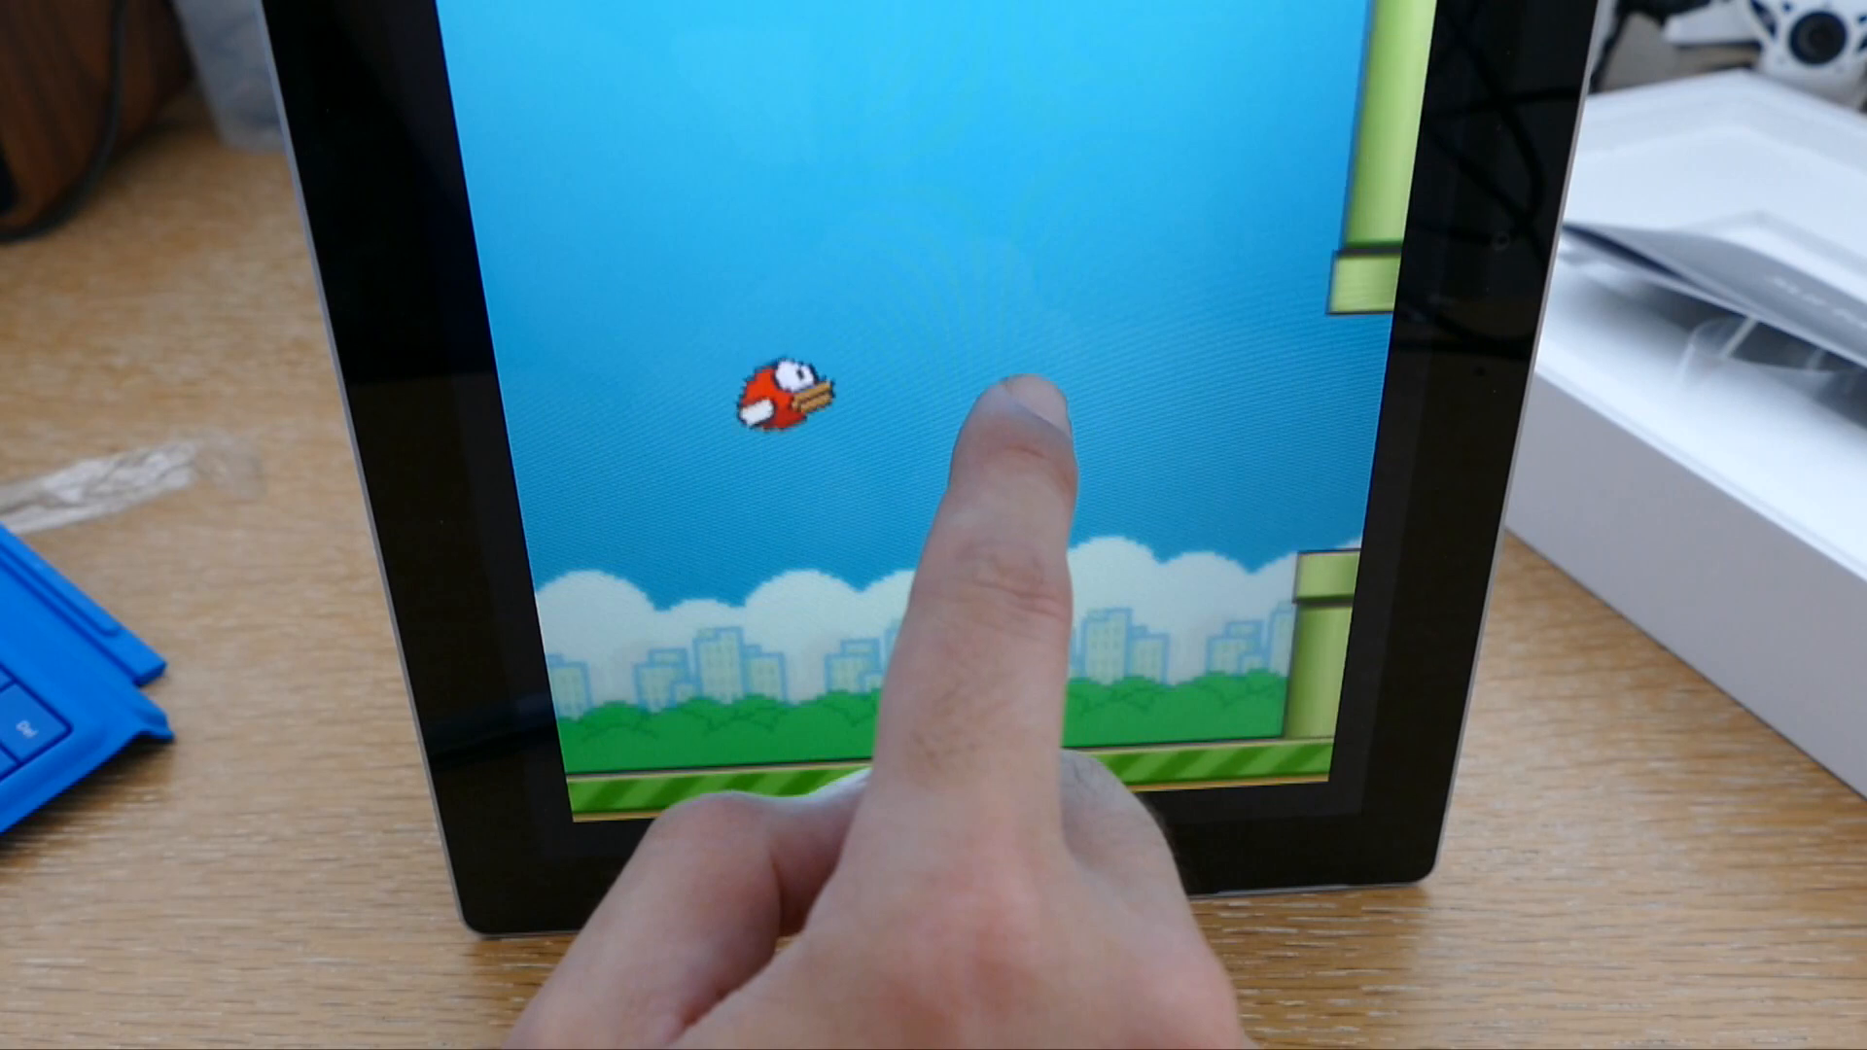
{"action": "left_click", "coordinate": [976, 405]}
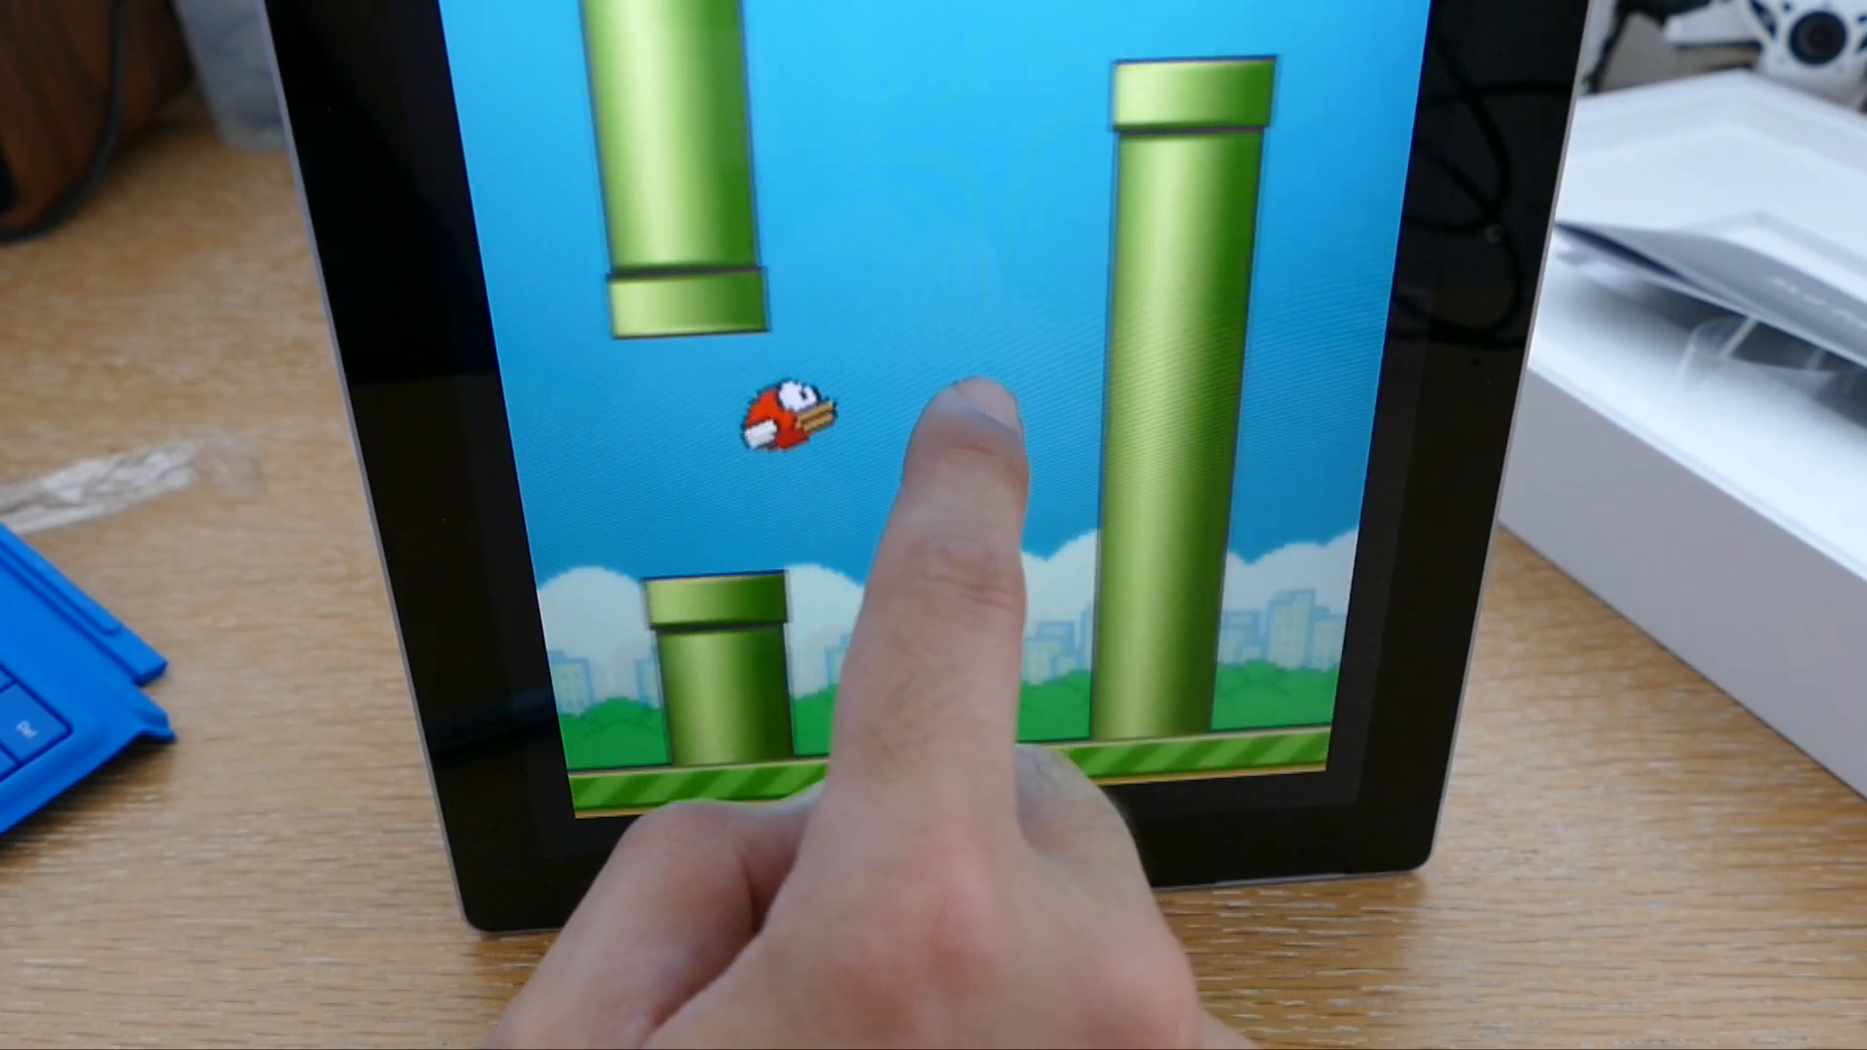